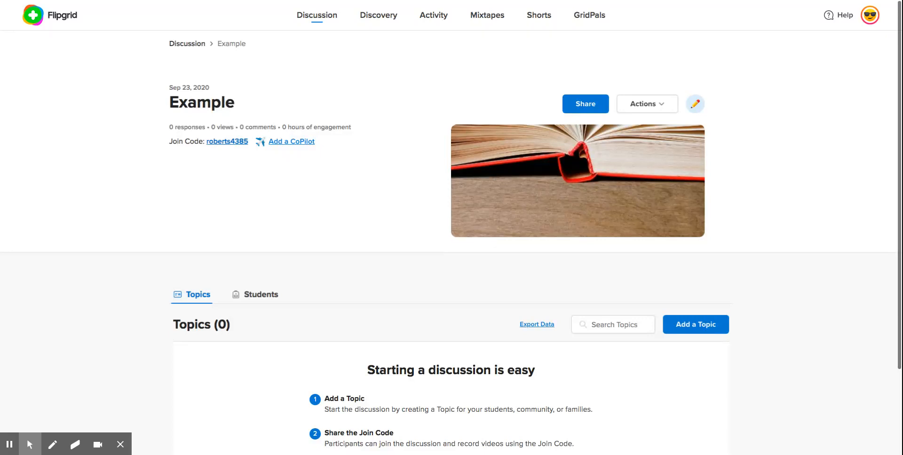
mouse_move(775, 180)
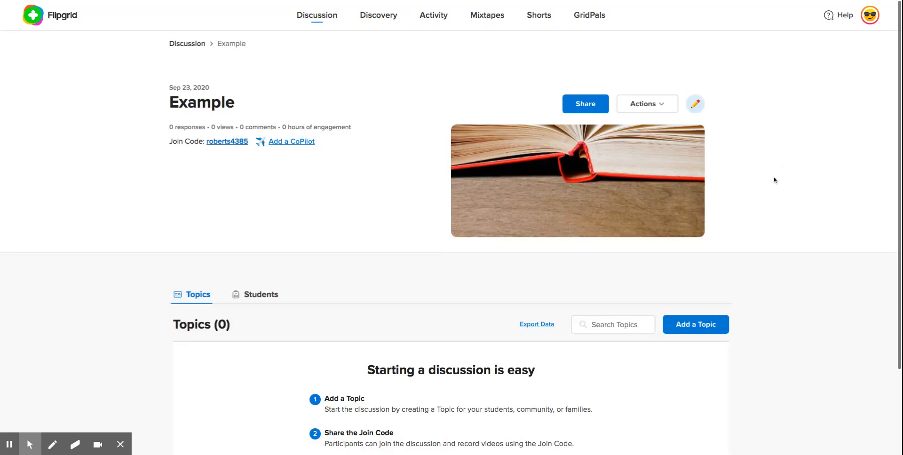
mouse_move(770, 243)
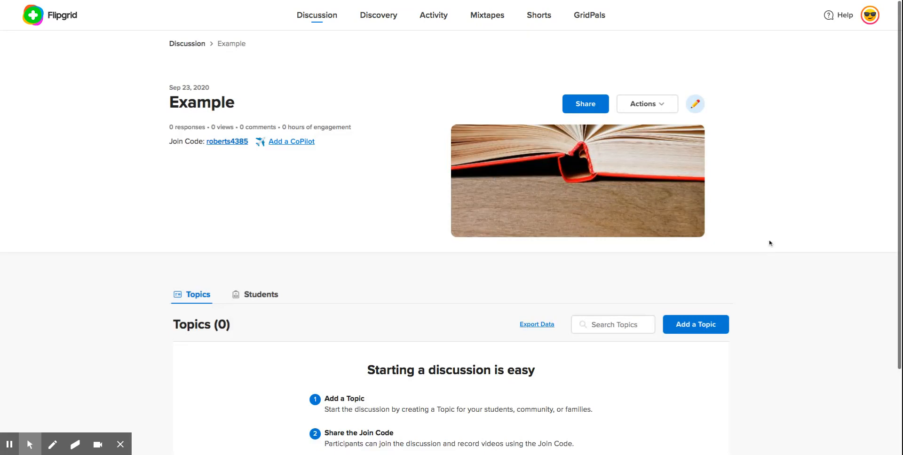
mouse_move(279, 190)
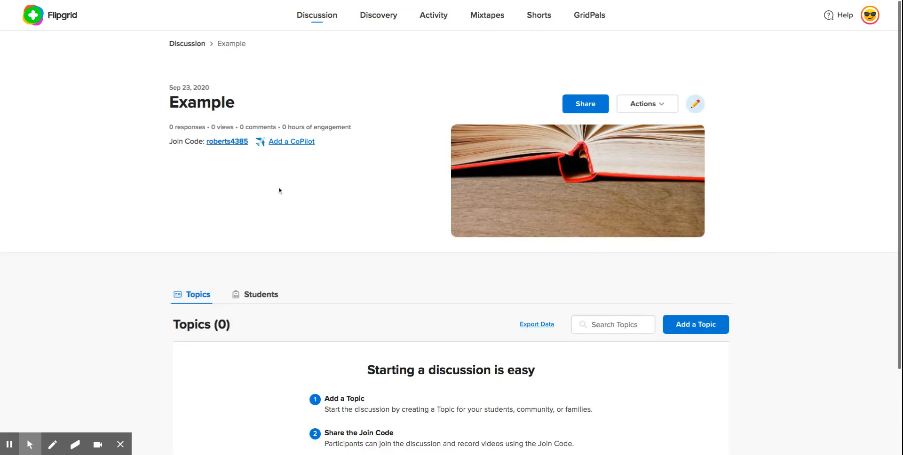
mouse_move(603, 283)
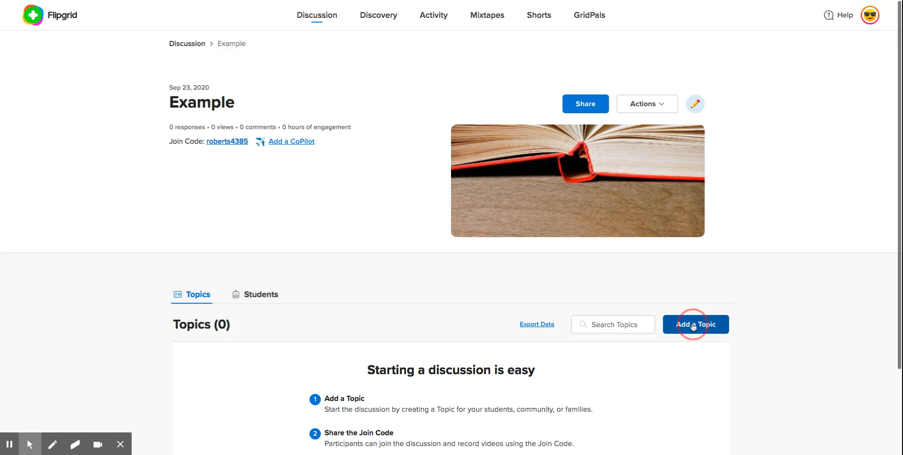
Step: Add a new topic and title it 'My Family', correcting the typo
click(696, 324)
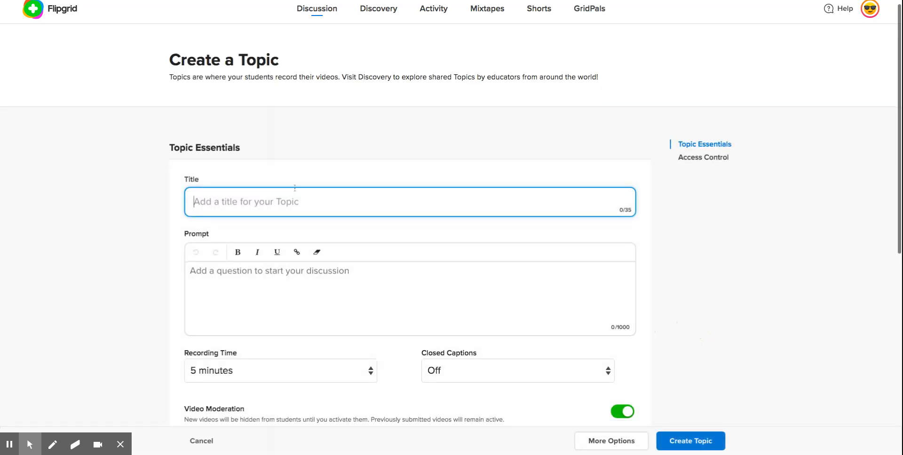
text(My faMl)
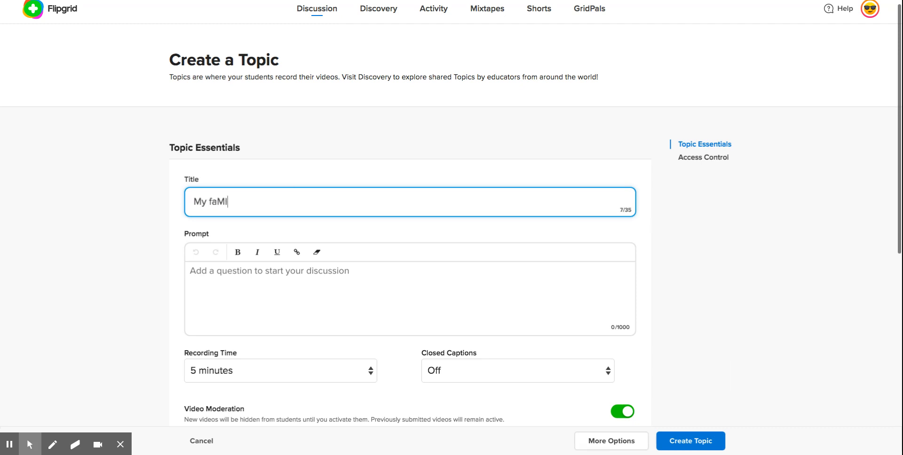
key(Backspace)
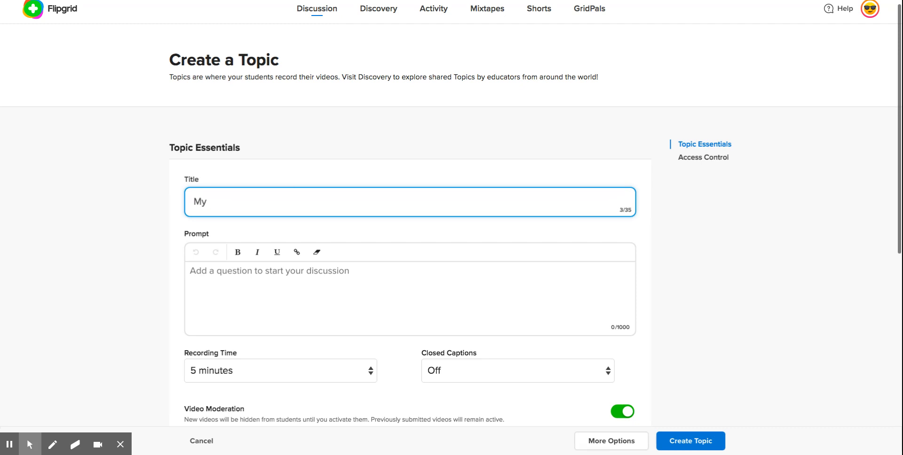
text(Family)
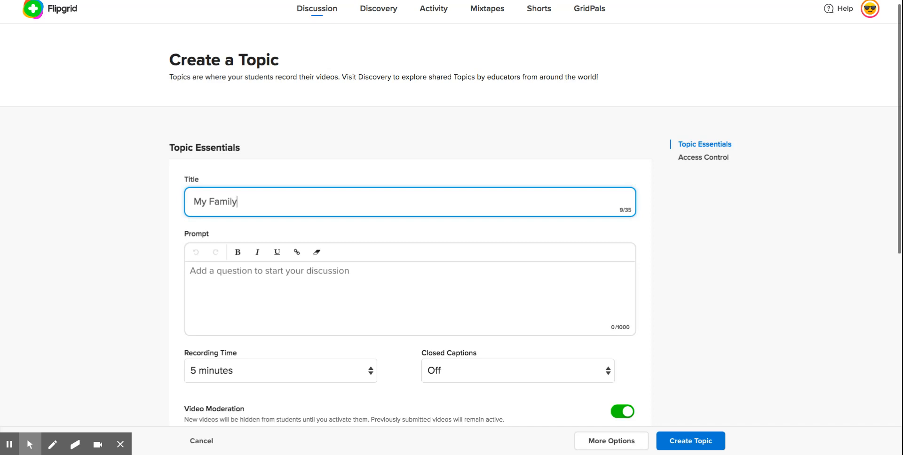
scroll(down, 3)
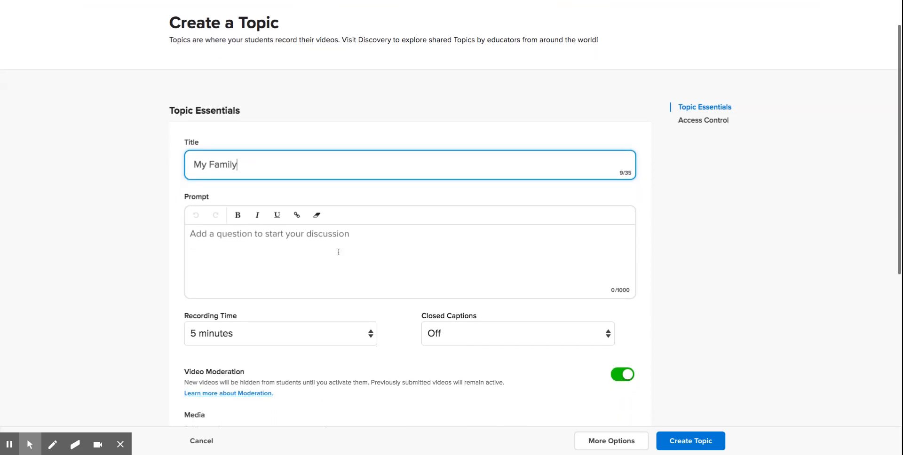
scroll(down, 3)
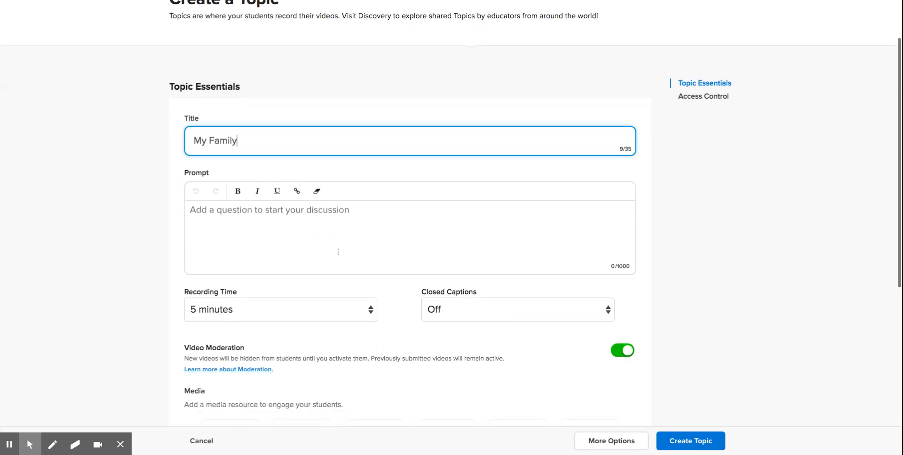
scroll(down, 3)
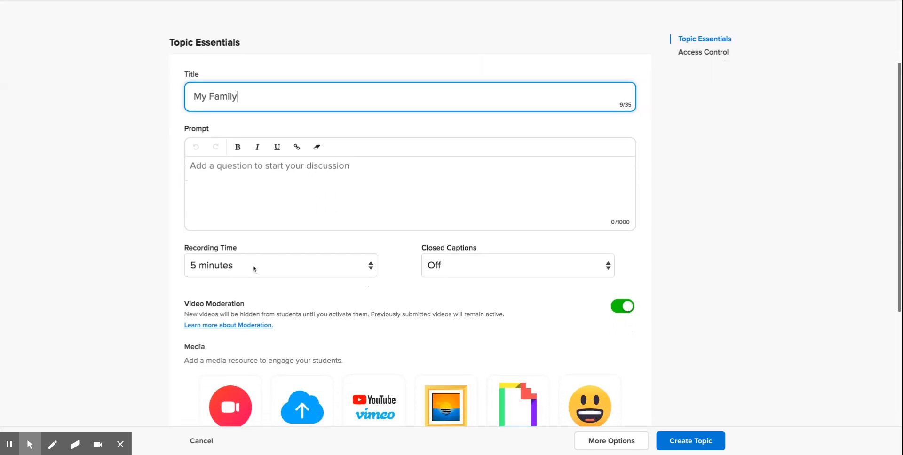
Step: Choose 2 minutes as the Recording Time and move on to the Media section
click(280, 265)
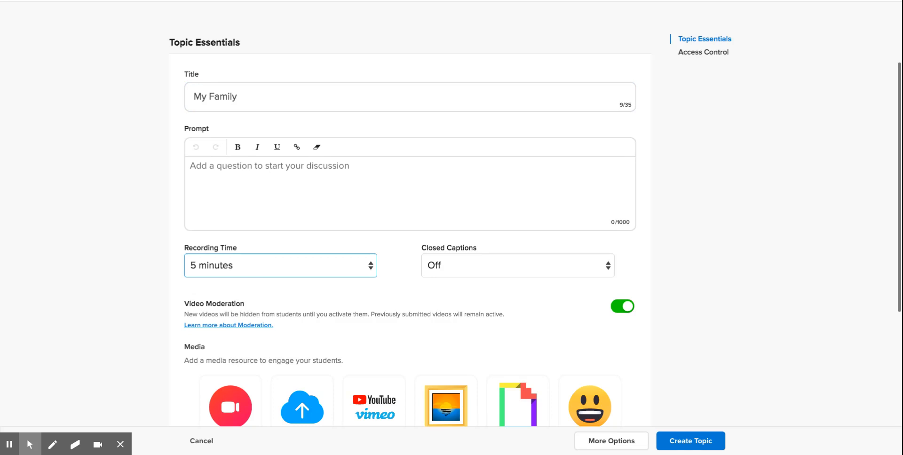
click(280, 265)
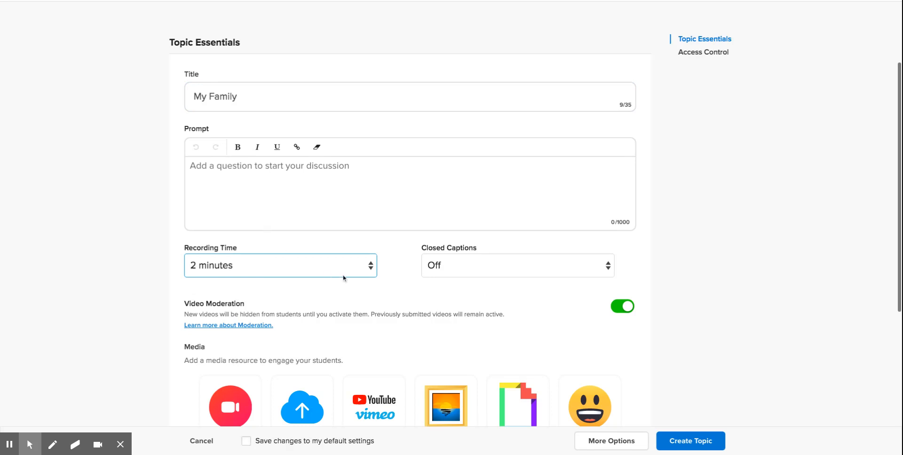
scroll(down, 3)
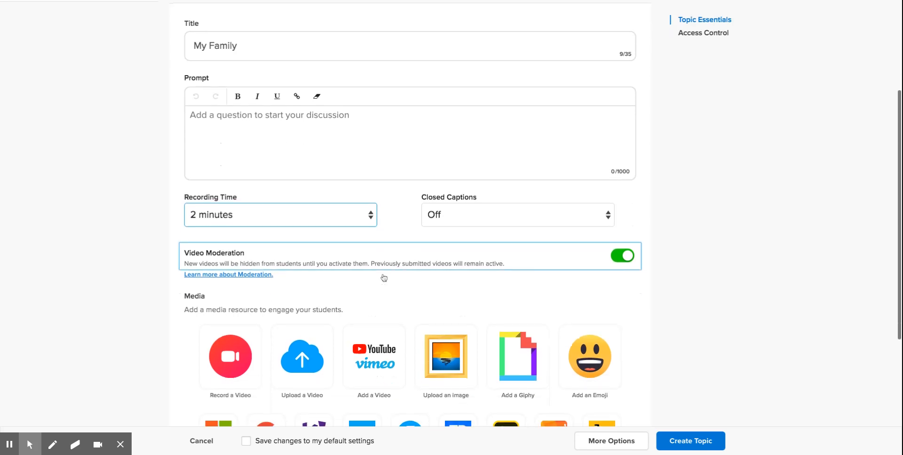
mouse_move(357, 254)
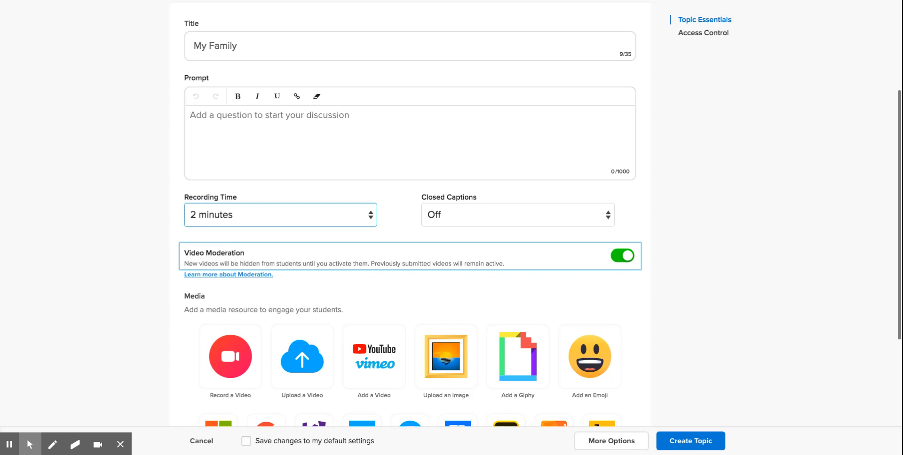
scroll(down, 3)
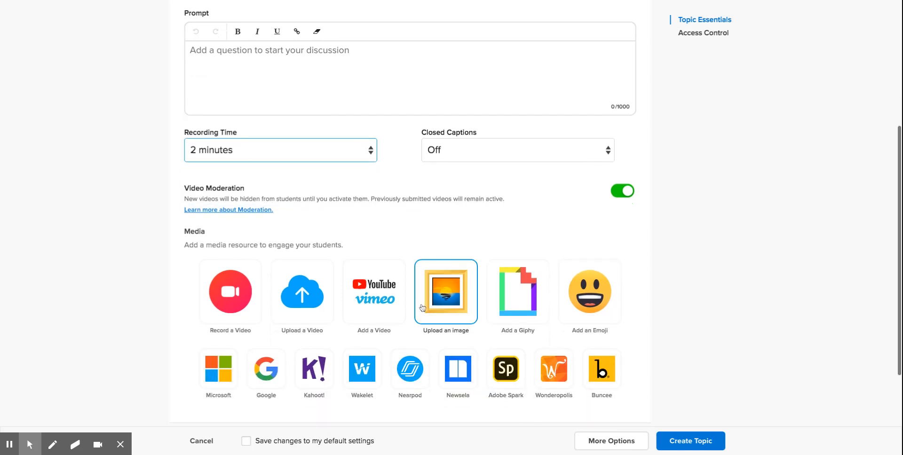
scroll(down, 3)
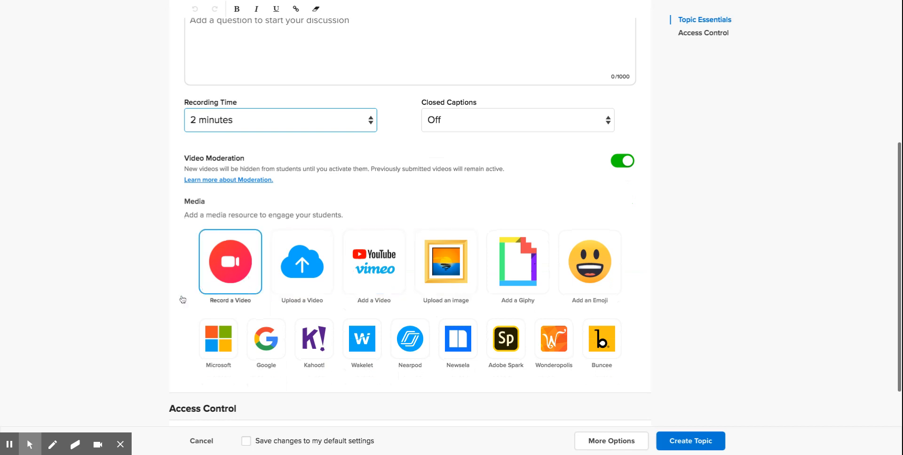
click(446, 262)
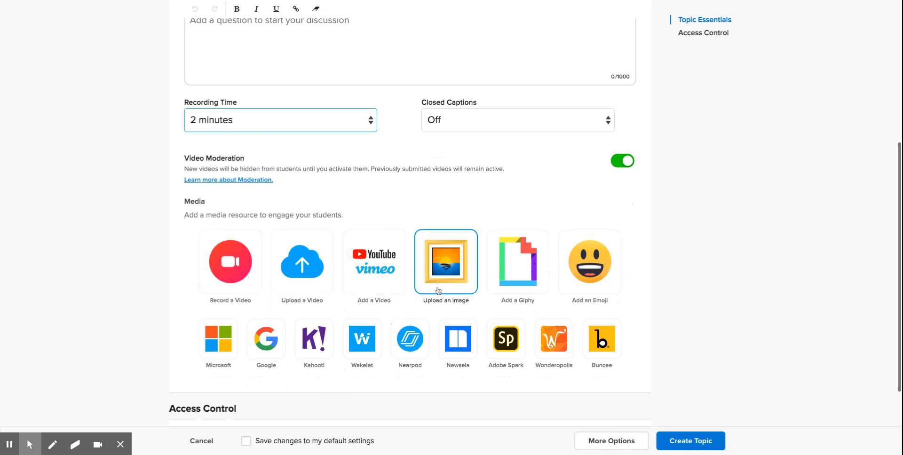
mouse_move(374, 263)
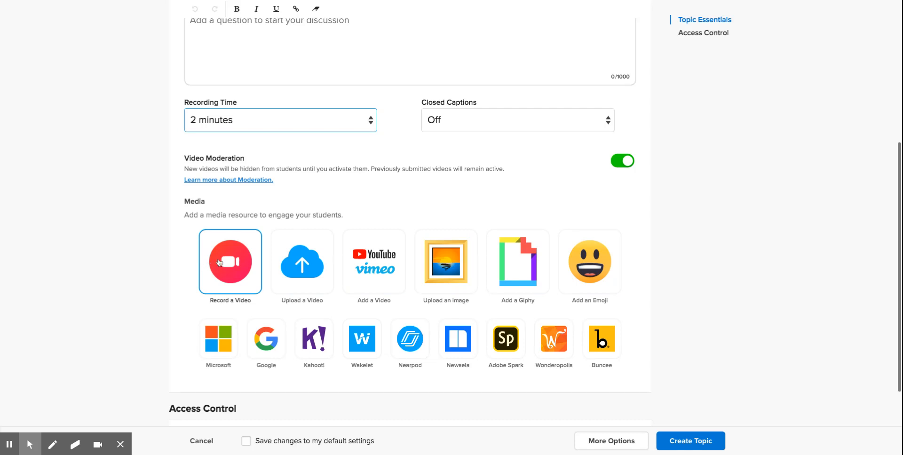
mouse_move(228, 229)
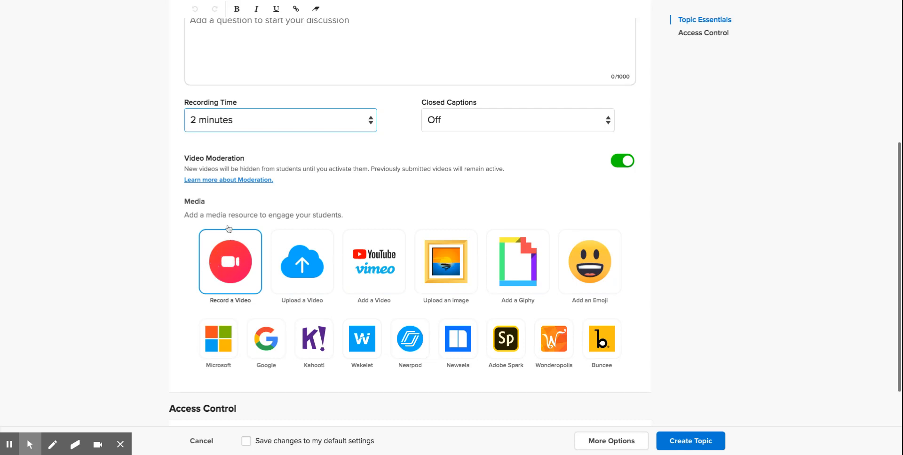
mouse_move(231, 262)
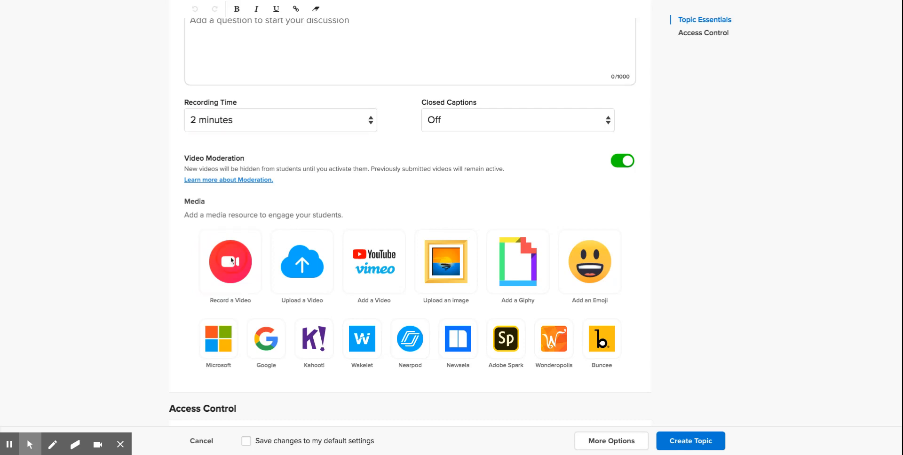
Step: Record an intro video of about 11 seconds and advance to the Review step
click(230, 262)
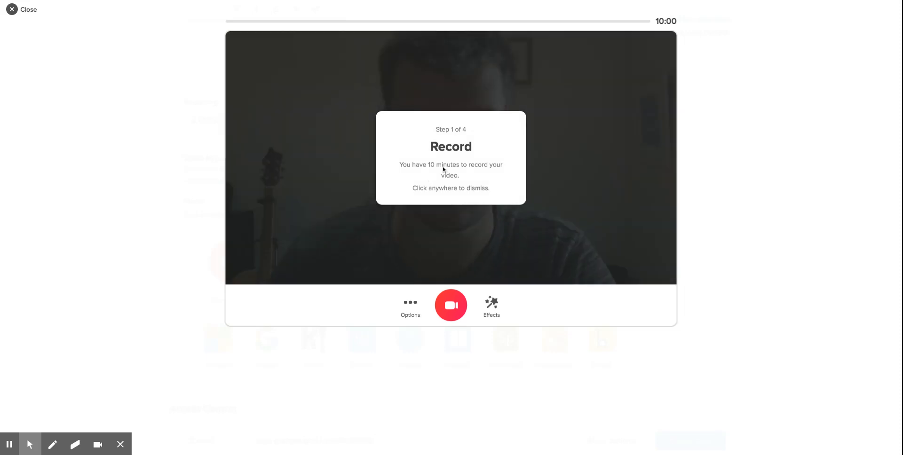
mouse_move(467, 177)
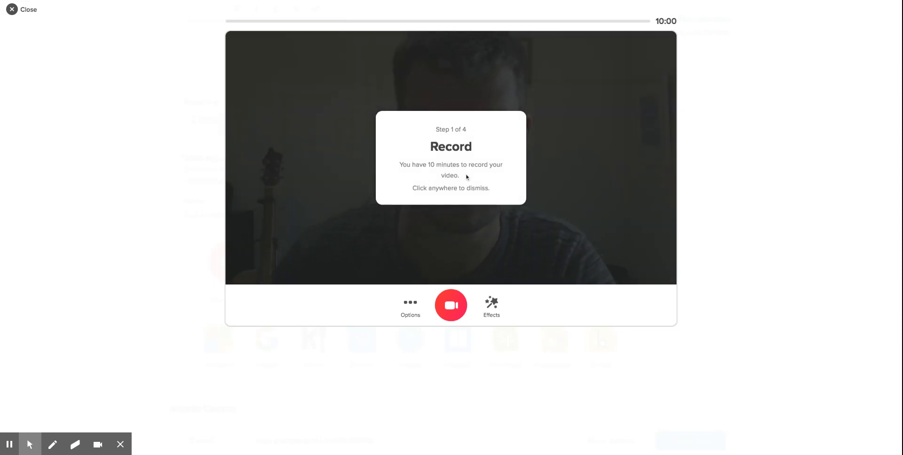
mouse_move(565, 176)
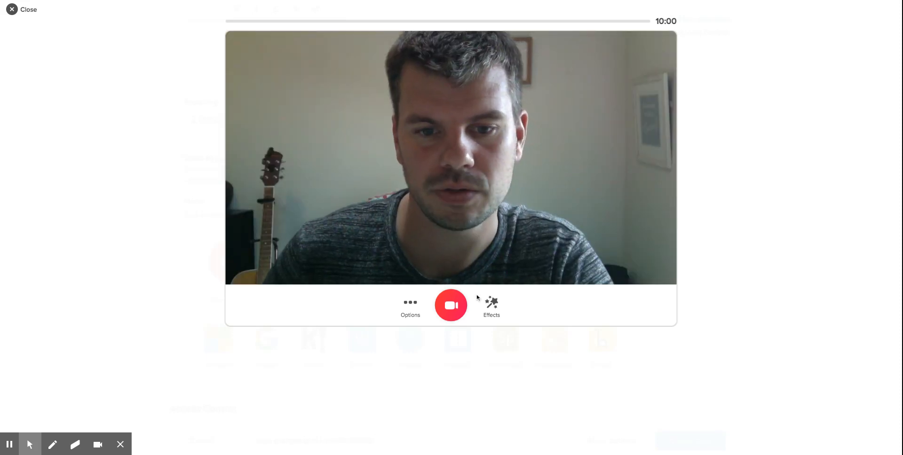
click(451, 306)
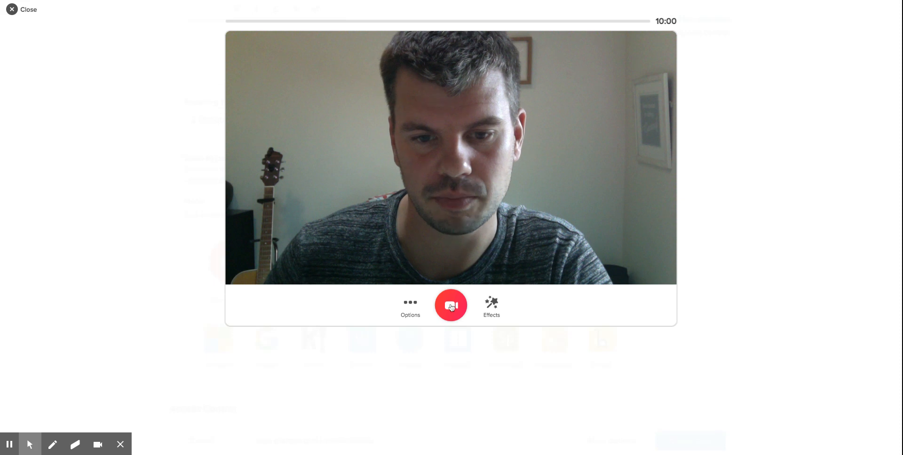
click(451, 306)
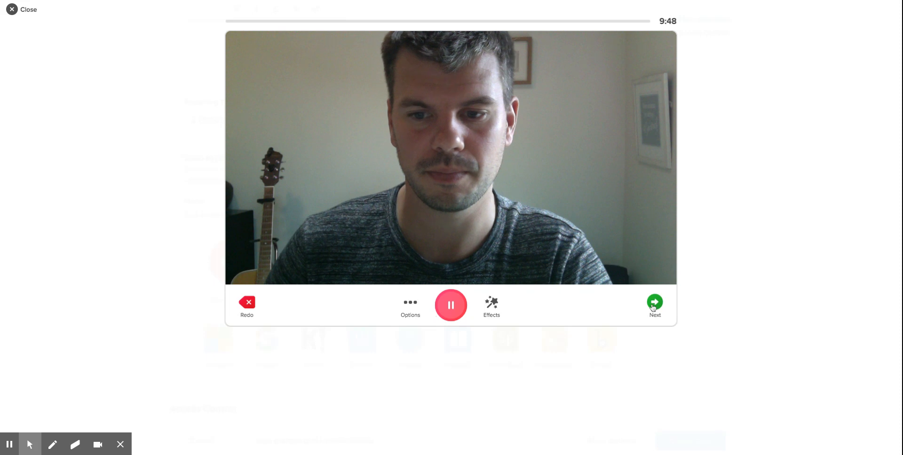
click(655, 305)
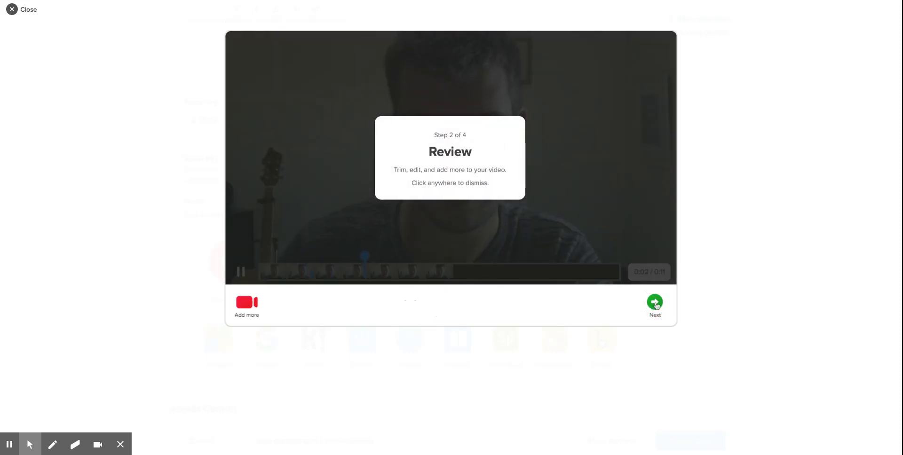
Step: Take a selfie, submit the intro video, and complete the Success screen
click(655, 304)
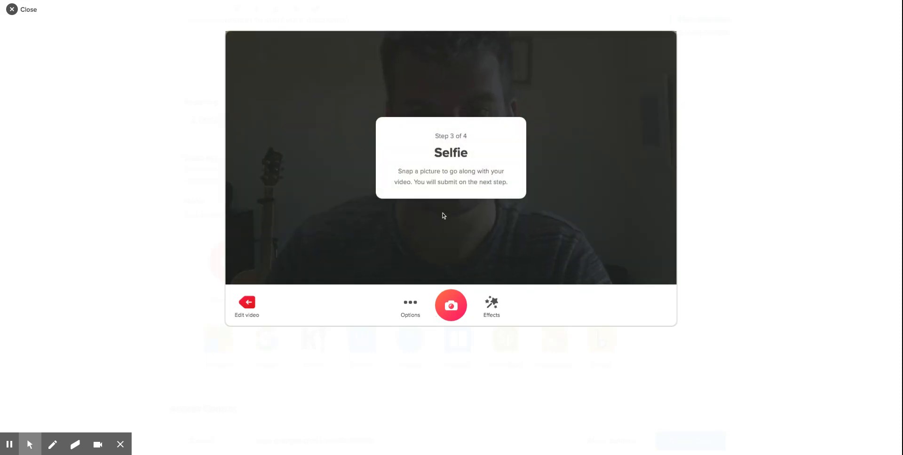
mouse_move(455, 219)
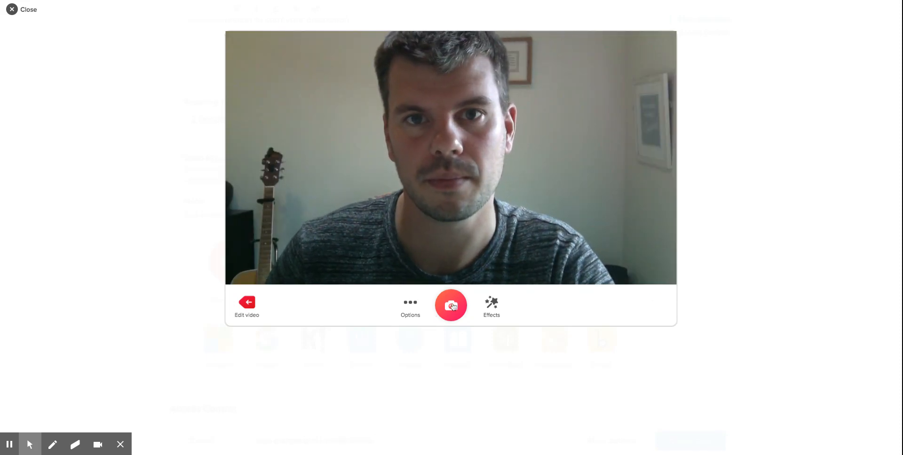
click(451, 305)
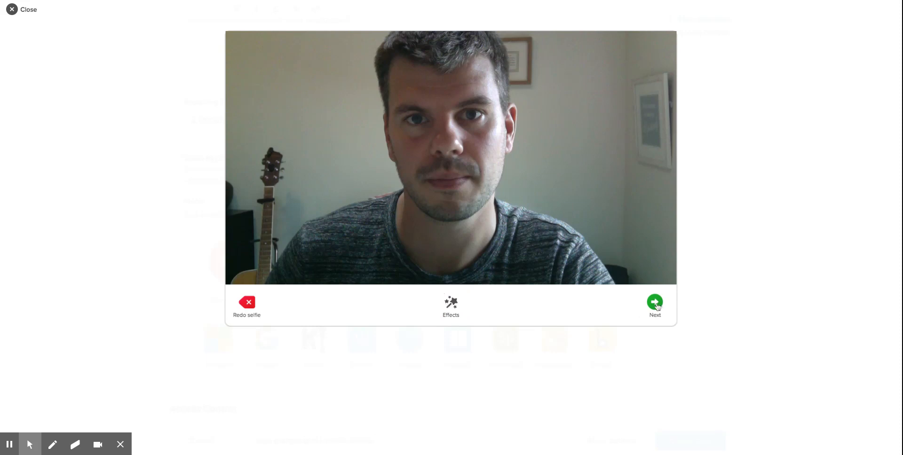
click(655, 304)
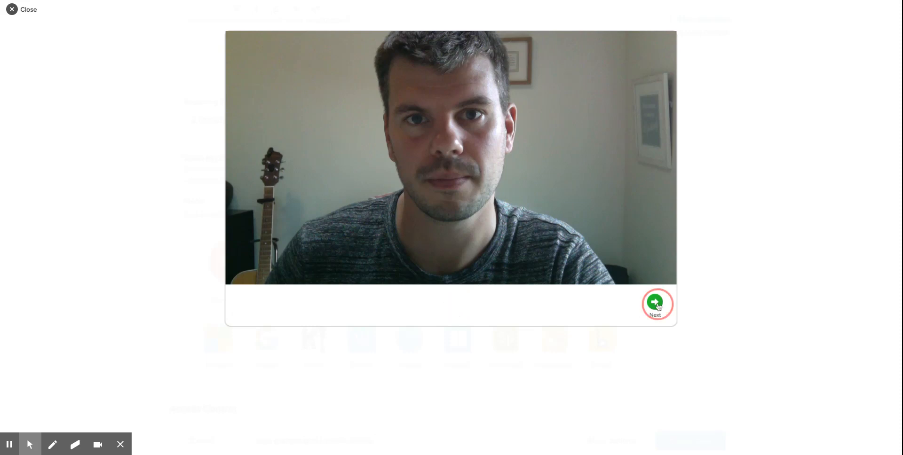
click(656, 304)
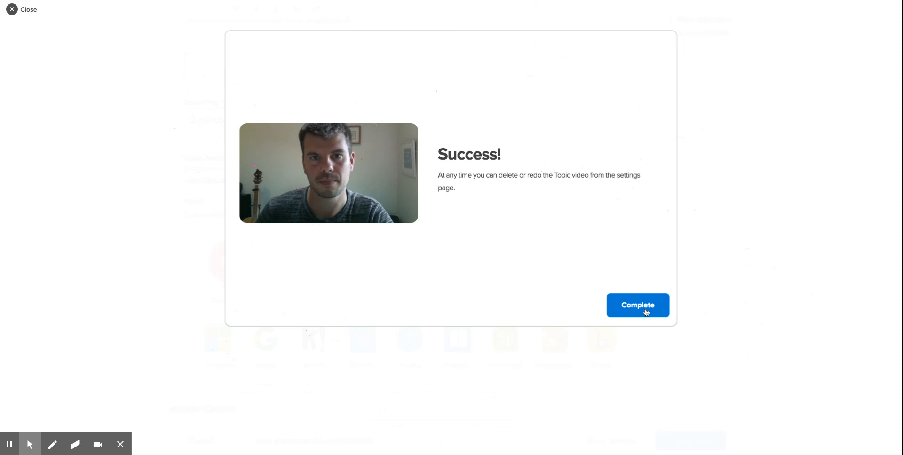
click(637, 306)
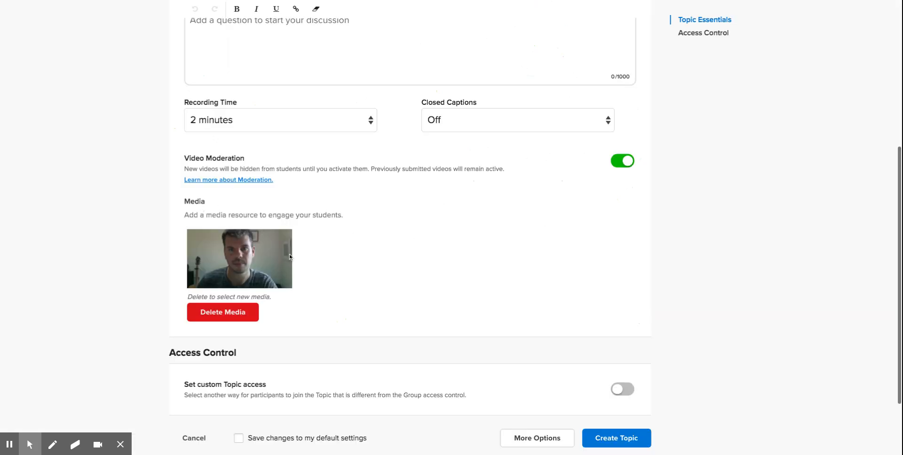
scroll(down, 3)
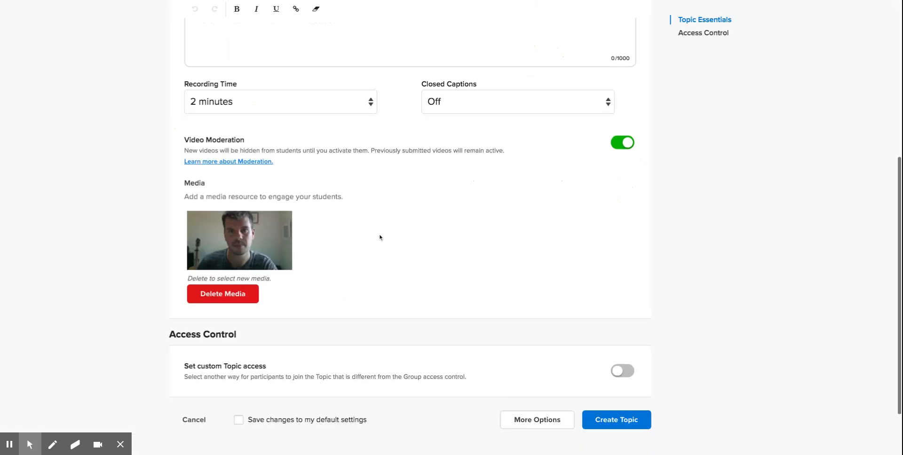
scroll(down, 3)
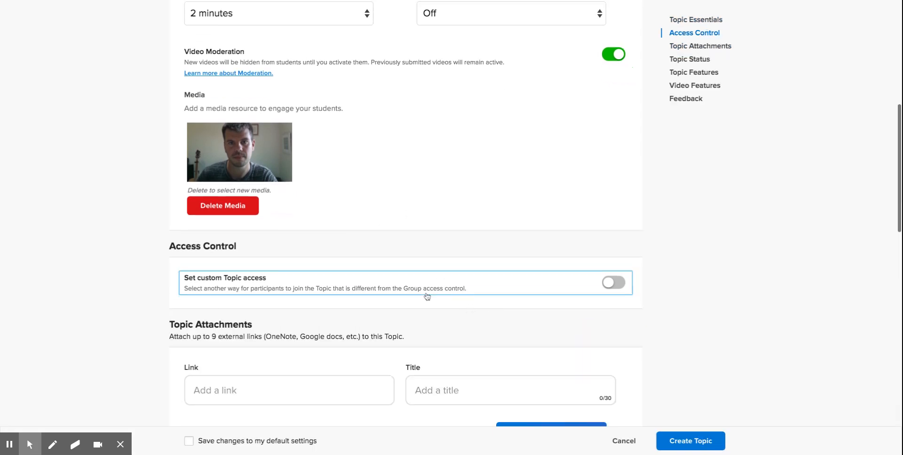
scroll(down, 3)
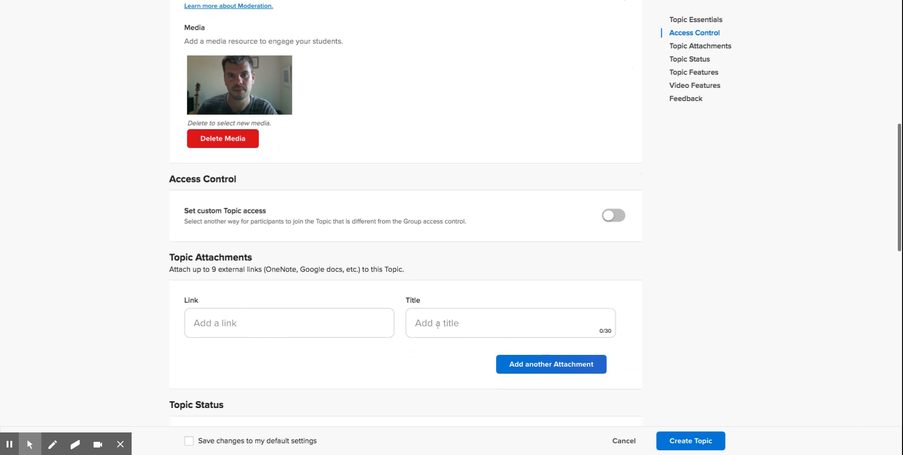
scroll(down, 3)
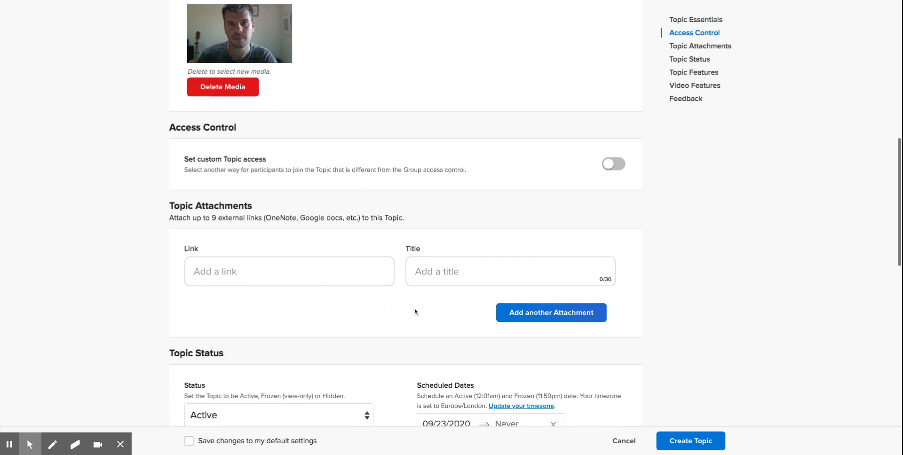
mouse_move(404, 310)
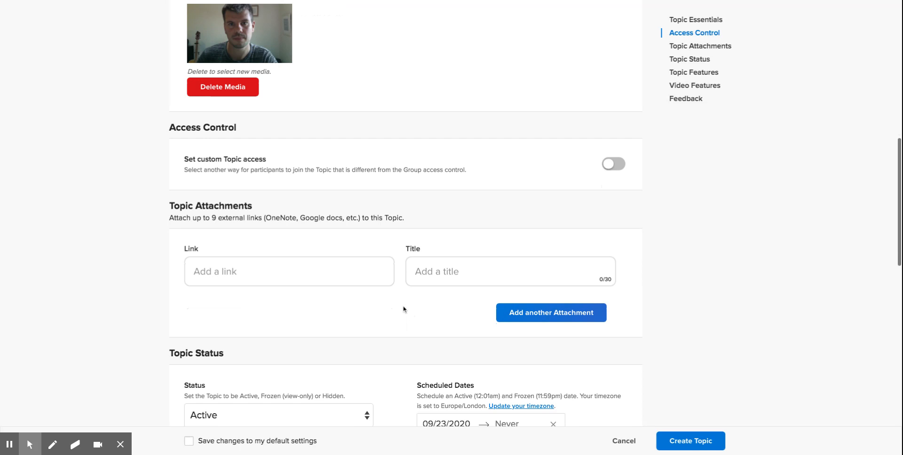
scroll(down, 3)
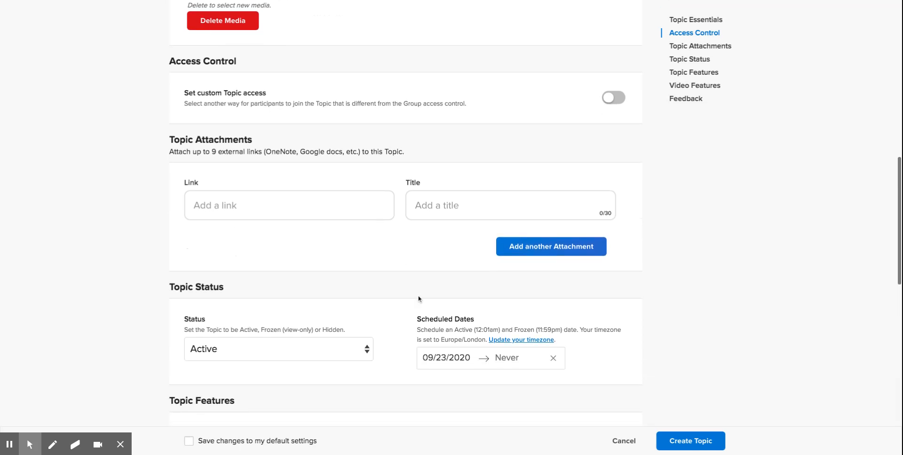
scroll(down, 3)
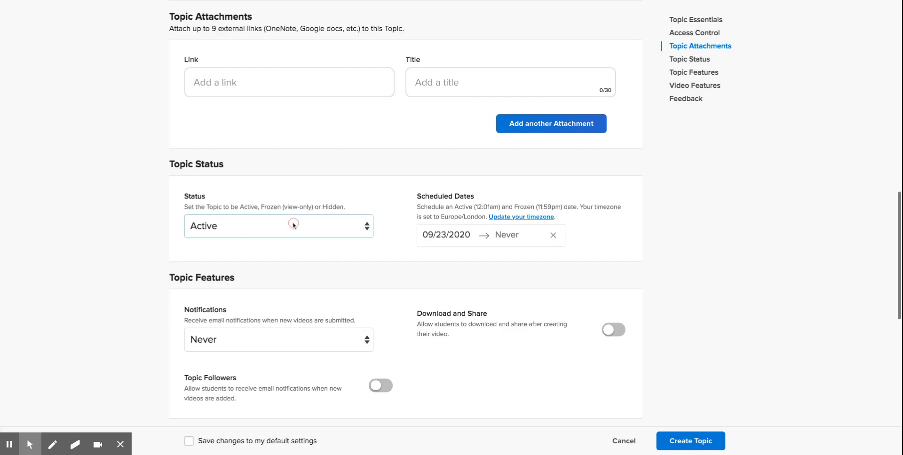
click(279, 225)
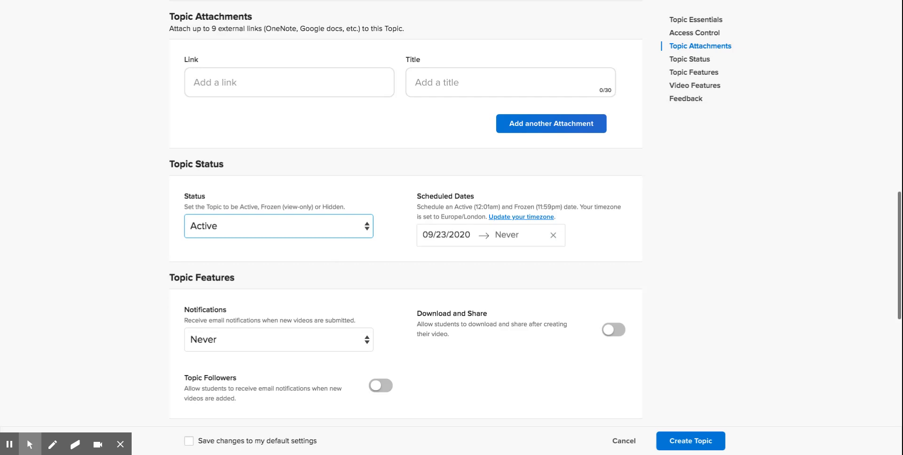
mouse_move(333, 239)
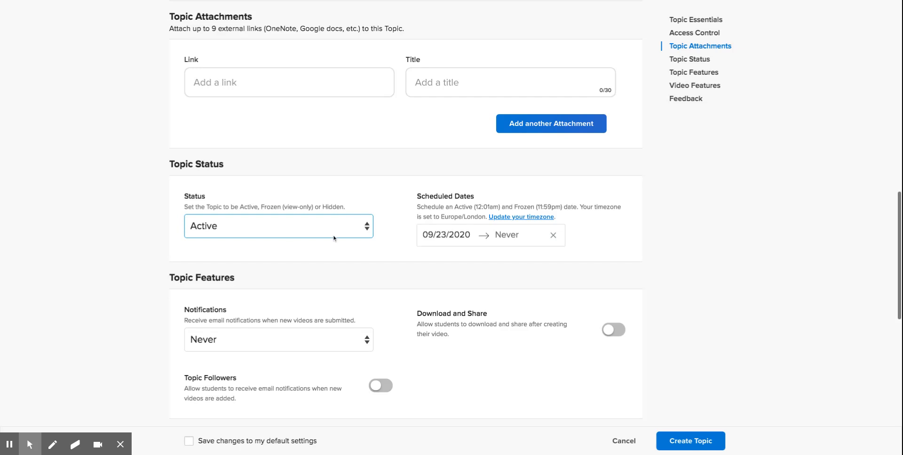
mouse_move(490, 242)
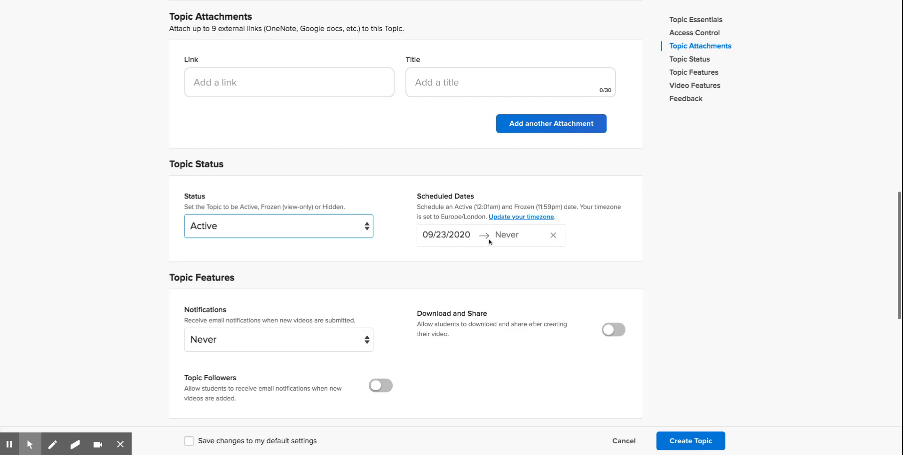
mouse_move(335, 248)
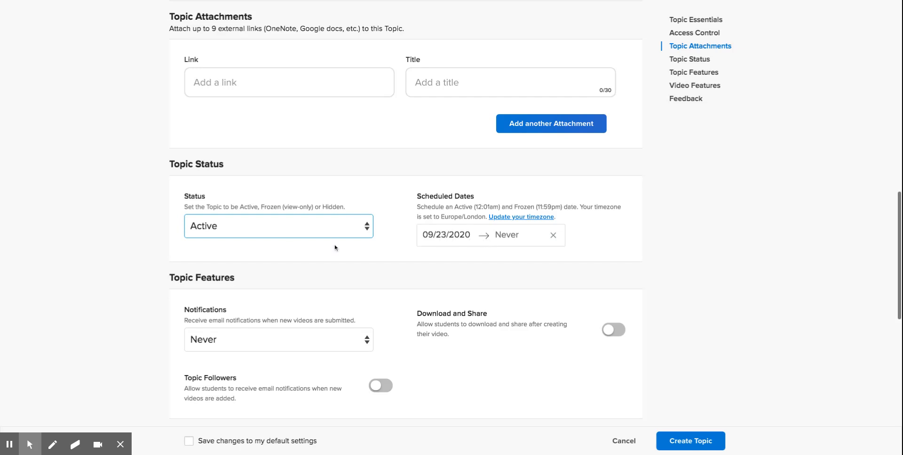
Step: Set the Topic Features Notifications option to 'Every new video'
scroll(down, 3)
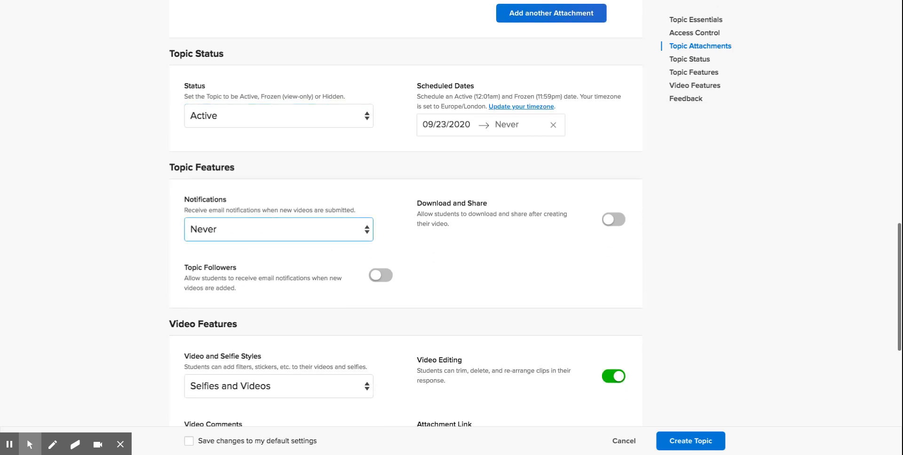
click(278, 229)
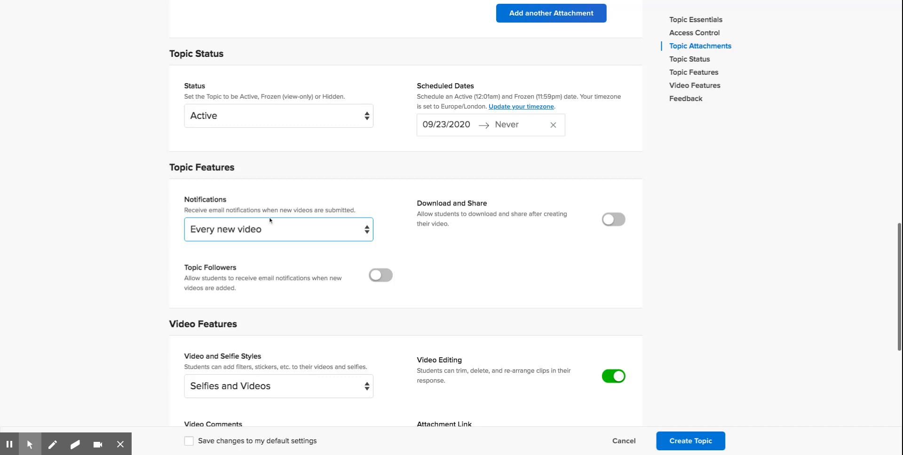
mouse_move(478, 243)
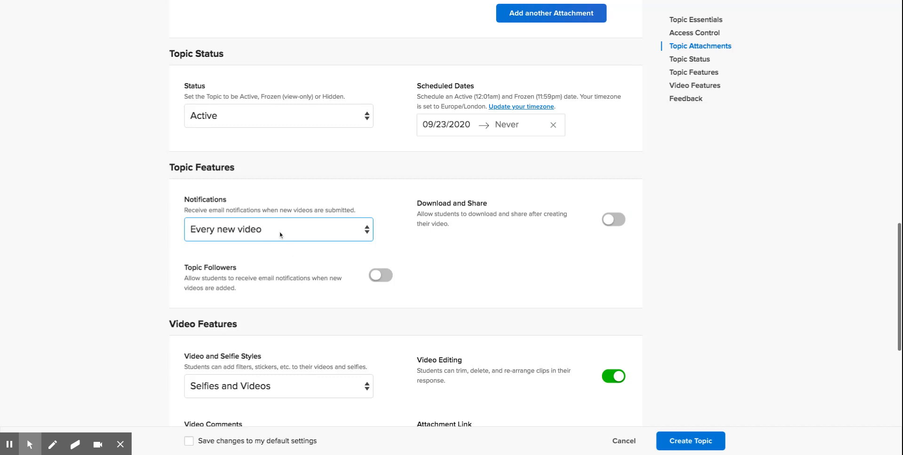
mouse_move(479, 268)
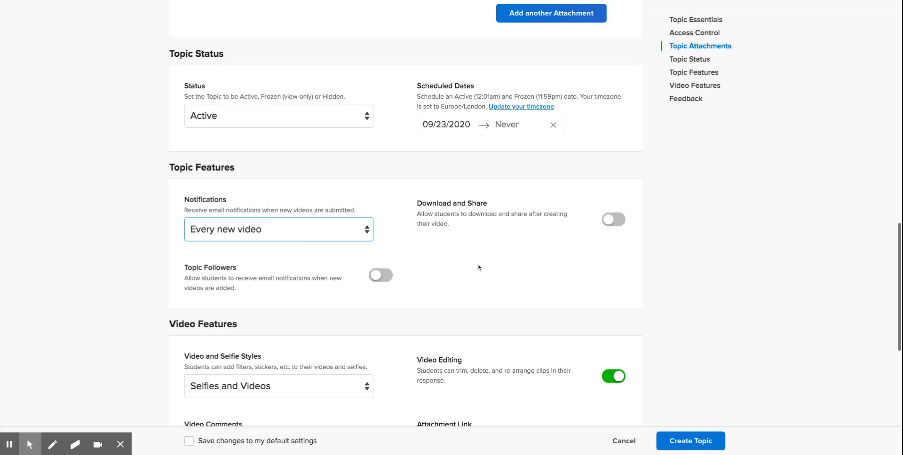
mouse_move(455, 275)
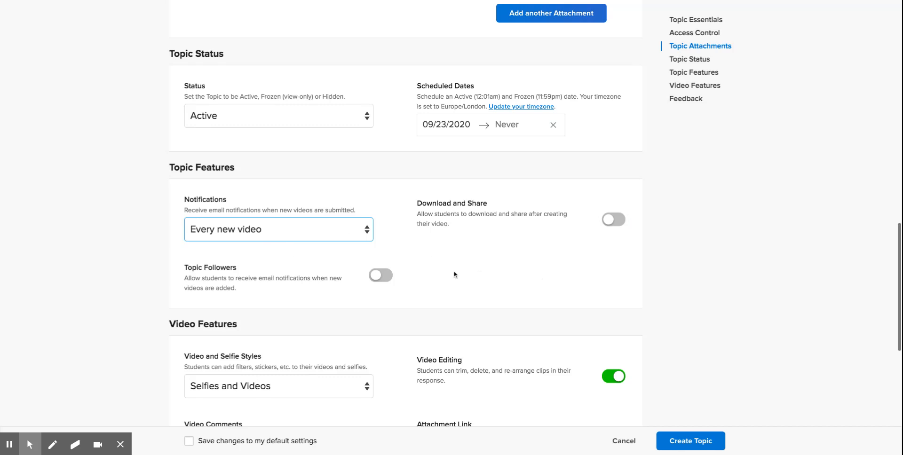
scroll(down, 3)
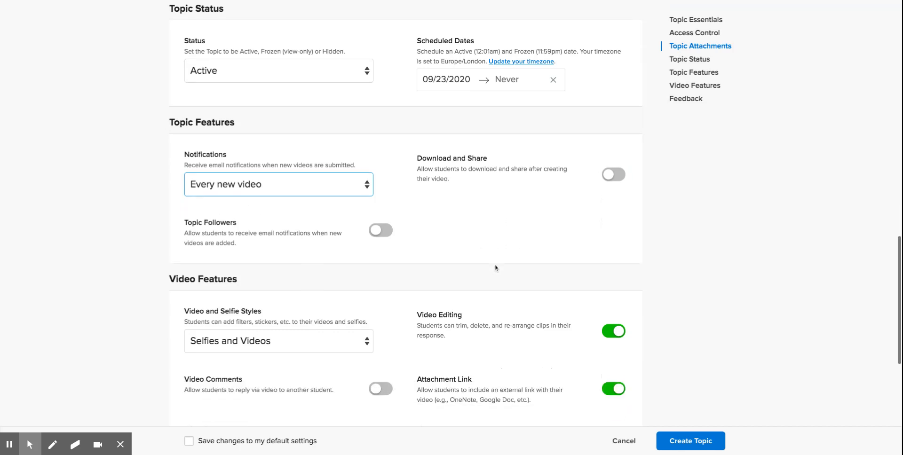
scroll(down, 3)
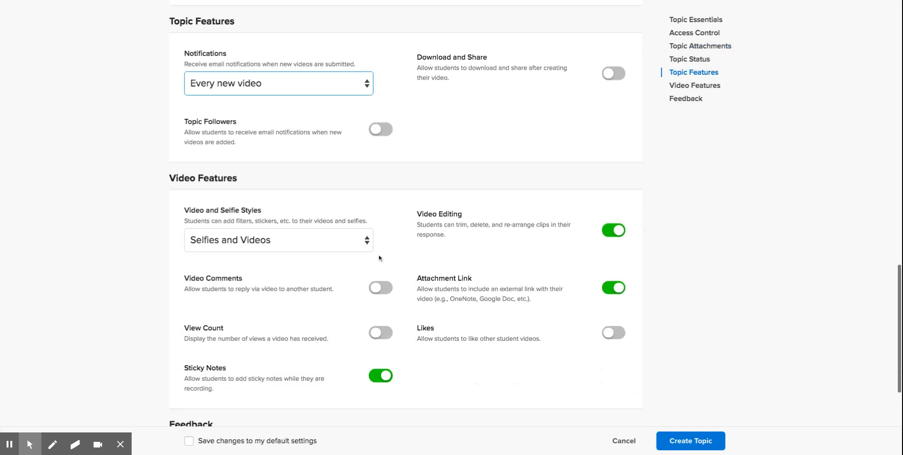
mouse_move(452, 234)
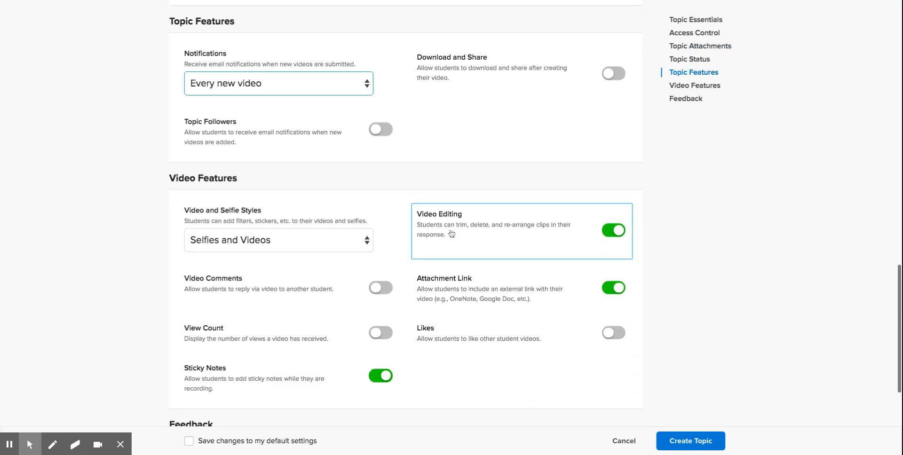
scroll(down, 3)
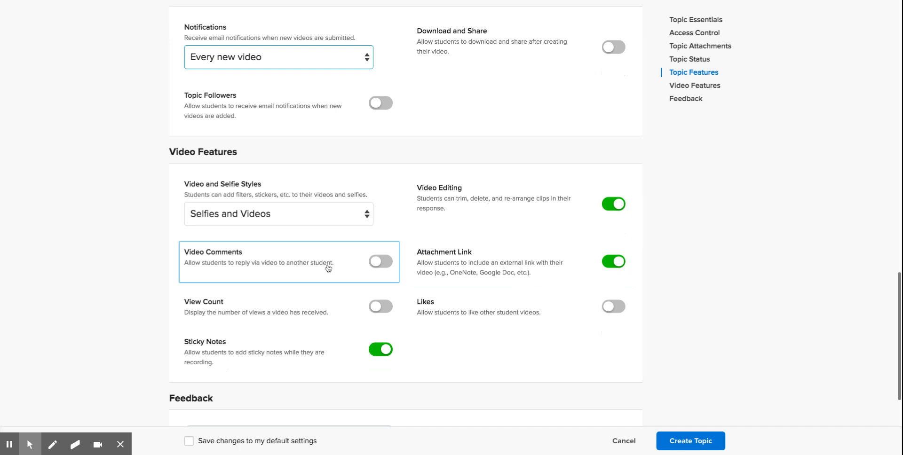
mouse_move(369, 268)
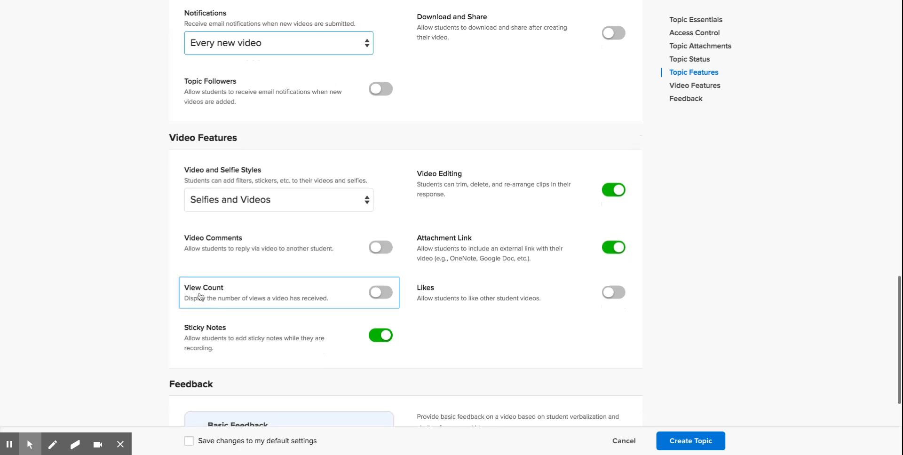
mouse_move(578, 301)
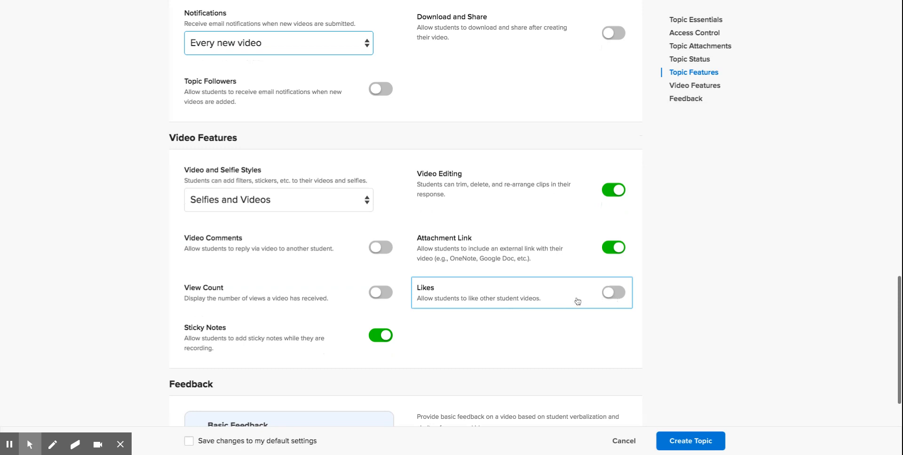
mouse_move(500, 338)
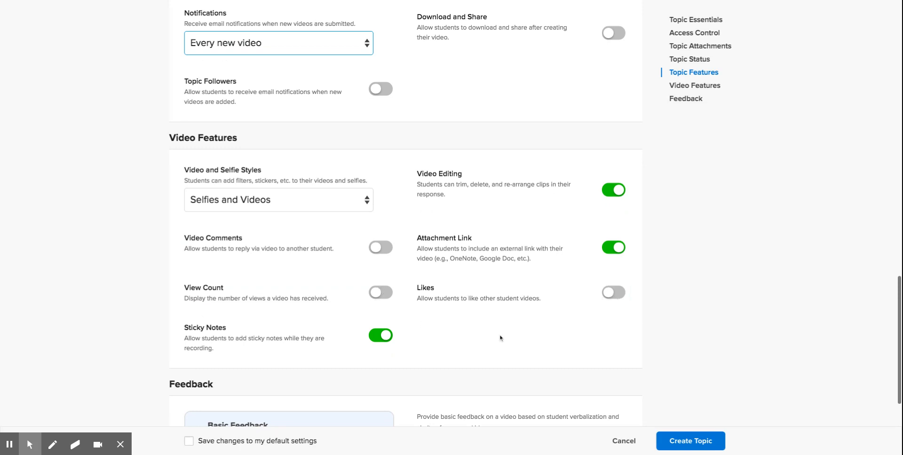
Step: Try creating the topic, which fails with a 'Prompt is required' error
scroll(down, 3)
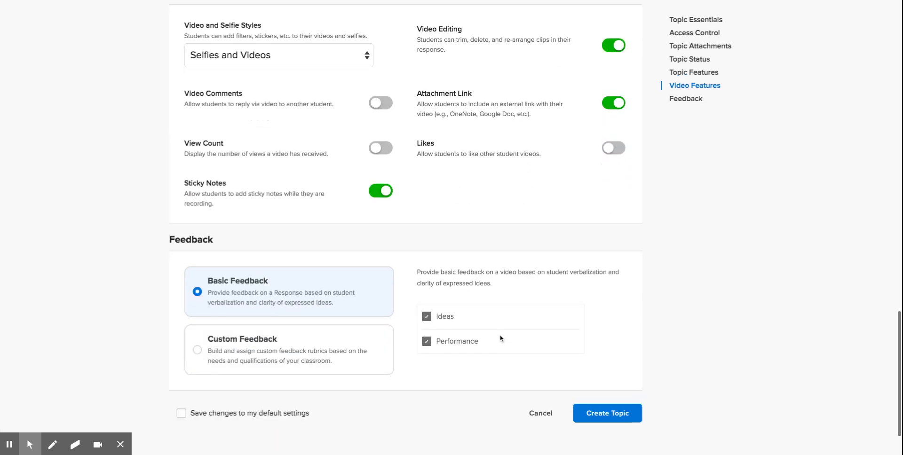
scroll(down, 3)
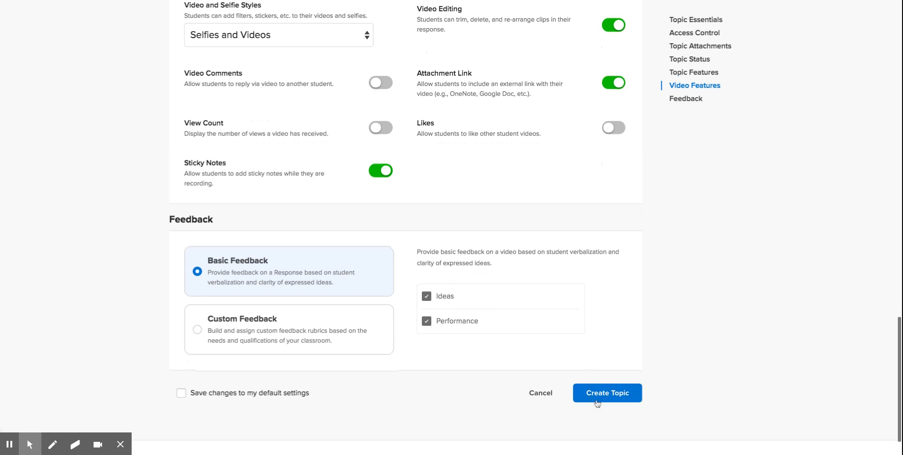
click(608, 394)
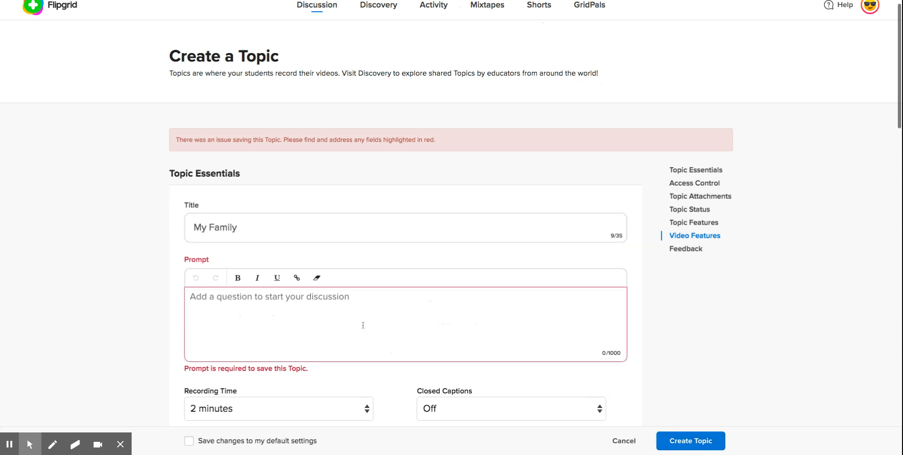
scroll(down, 3)
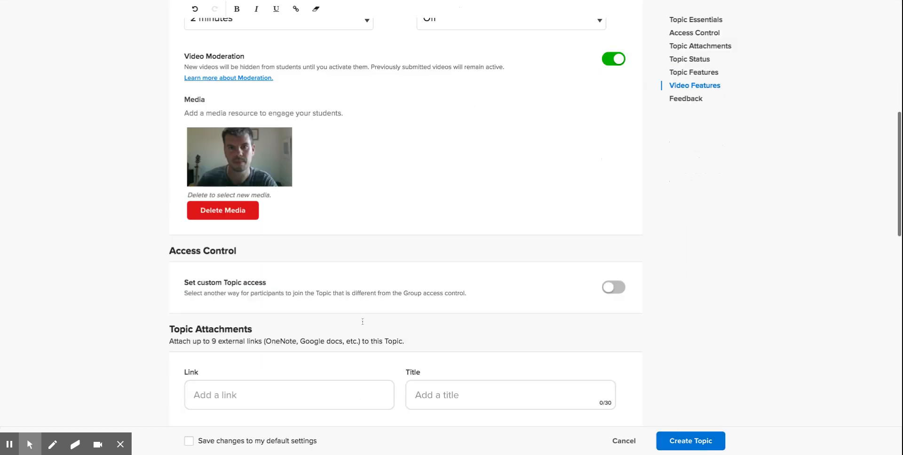
scroll(down, 3)
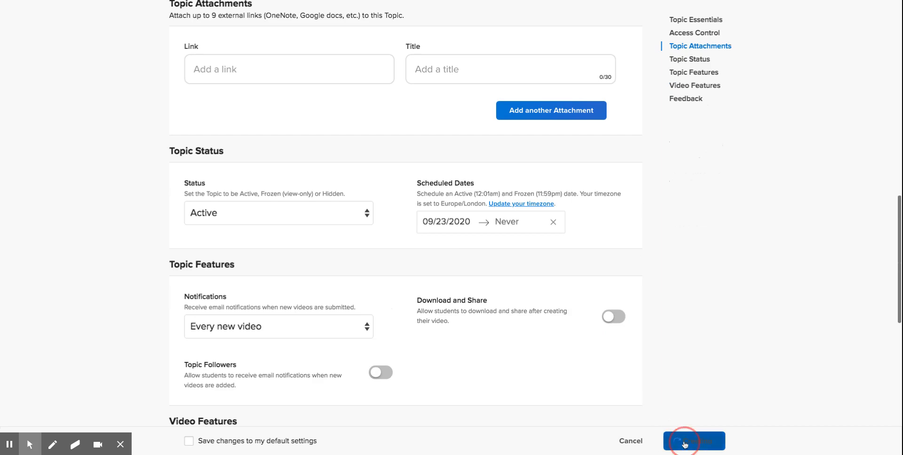
Step: Create the My Family topic and close the 'Your Topic is ready!' share dialog
click(693, 441)
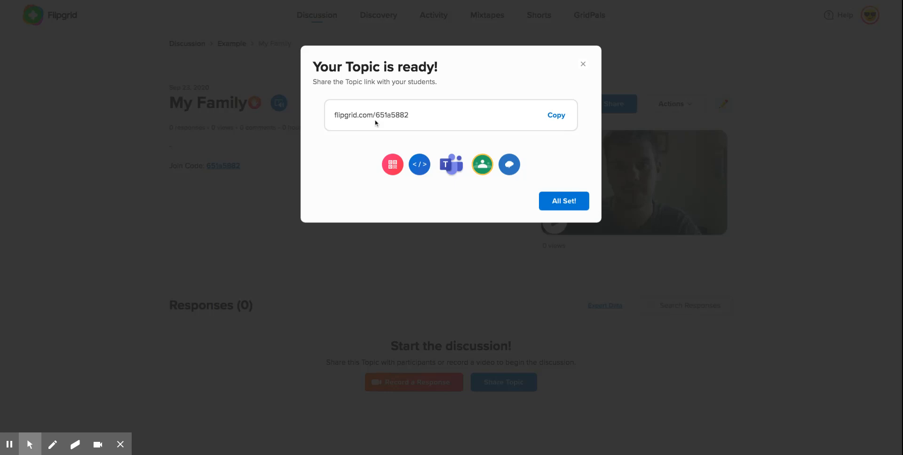
mouse_move(483, 165)
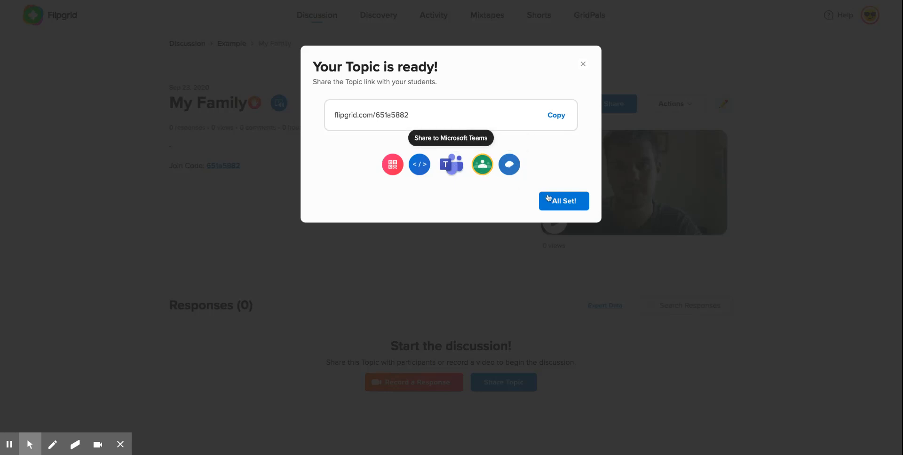
click(564, 200)
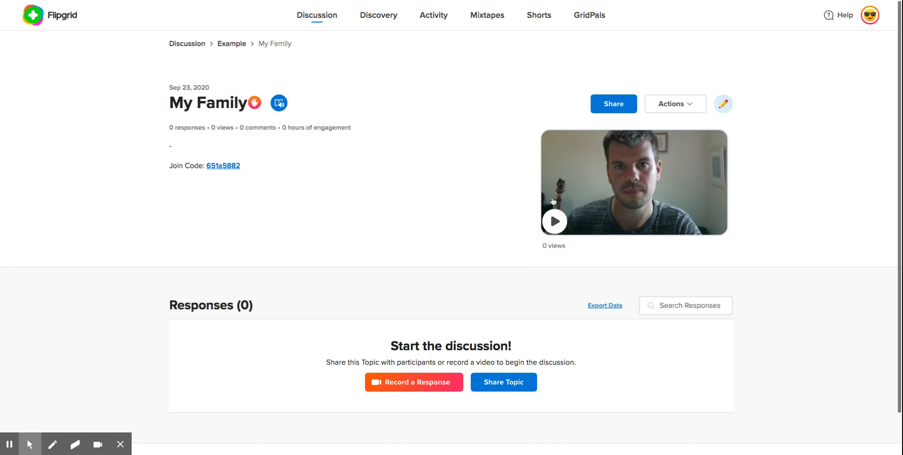
mouse_move(485, 189)
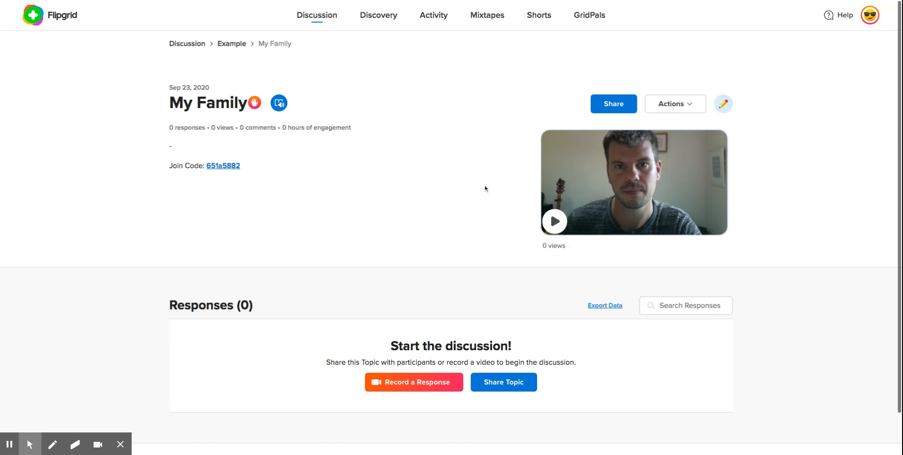
mouse_move(828, 2)
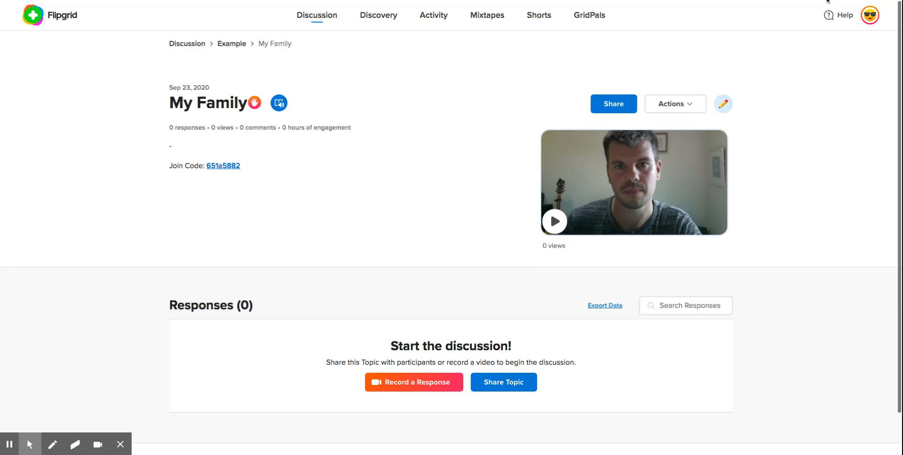